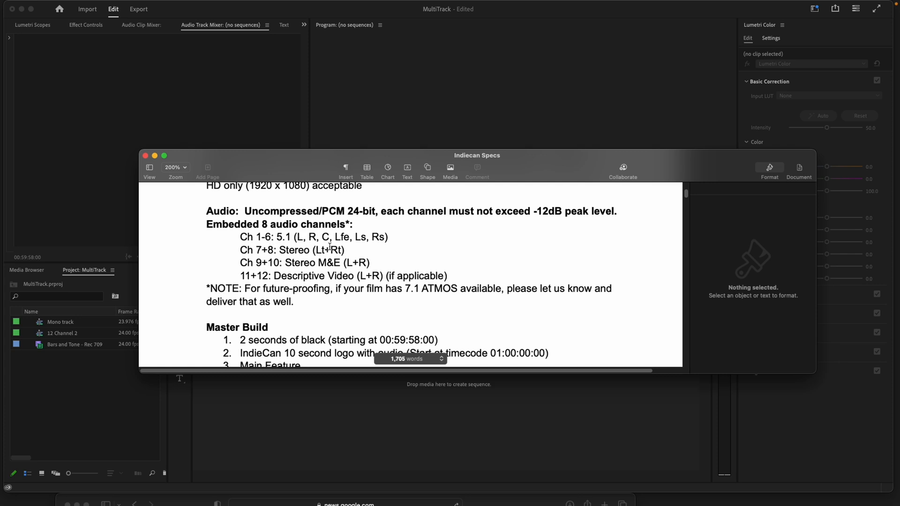
pyautogui.moveTo(205, 213)
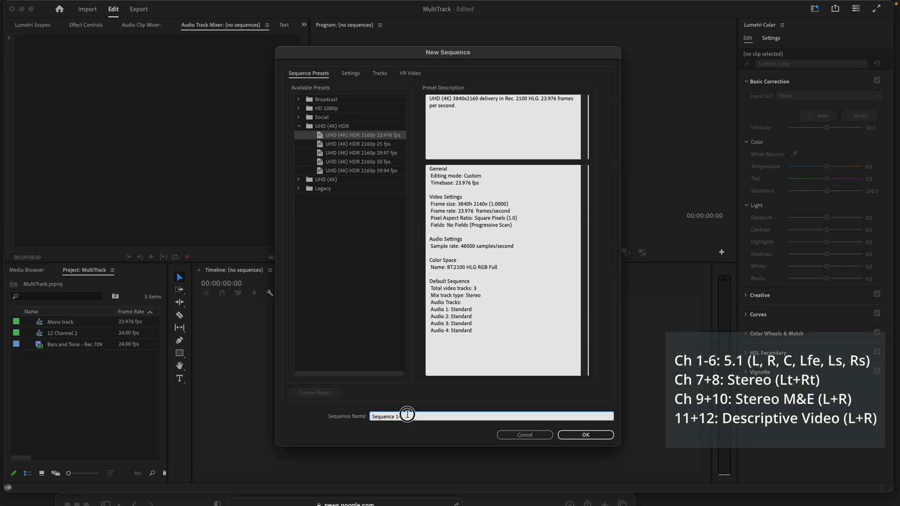
# Name the new sequence '12 track' in the Sequence Name field
pyautogui.write('12 track')
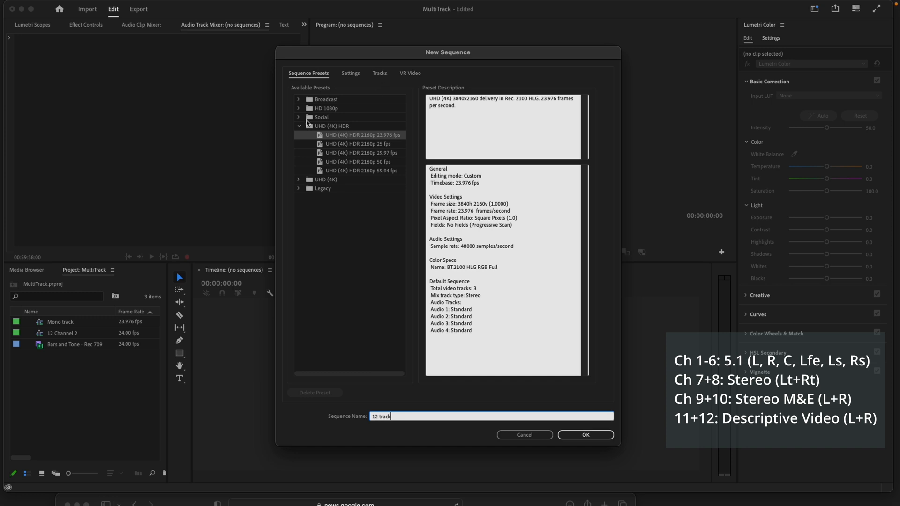
pyautogui.moveTo(342, 146)
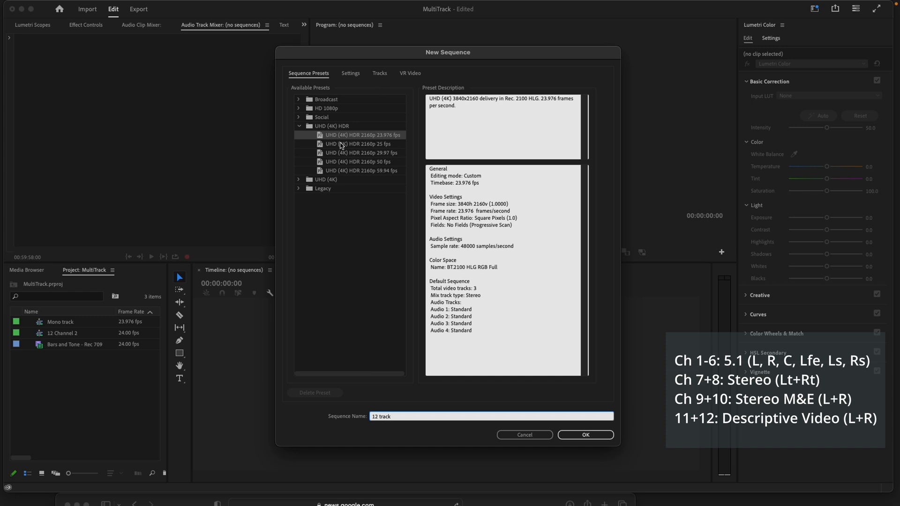
pyautogui.moveTo(389, 140)
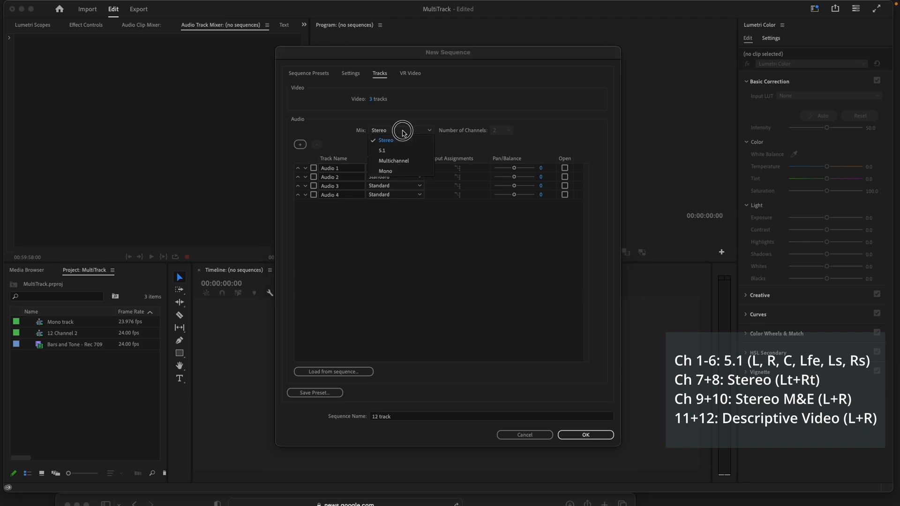
# Make the mix Multichannel with 12 channels and twelve mono audio tracks
pyautogui.click(393, 160)
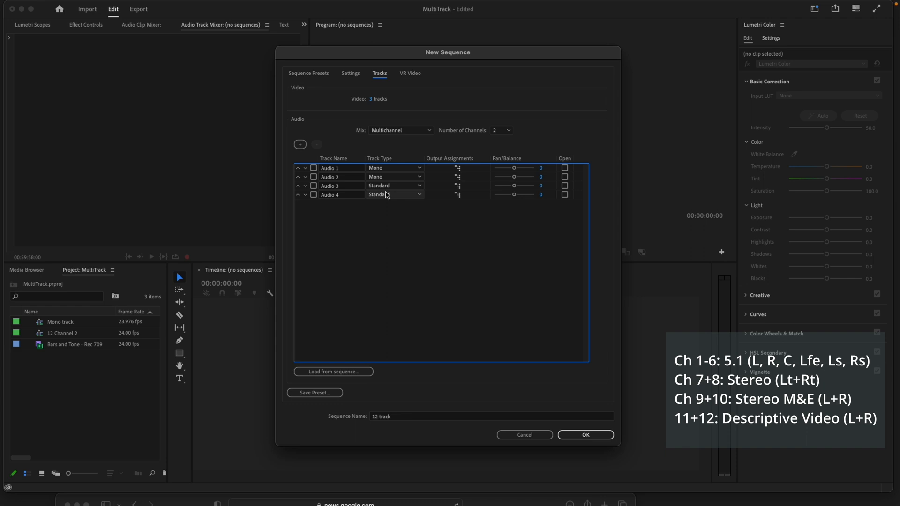
pyautogui.click(394, 185)
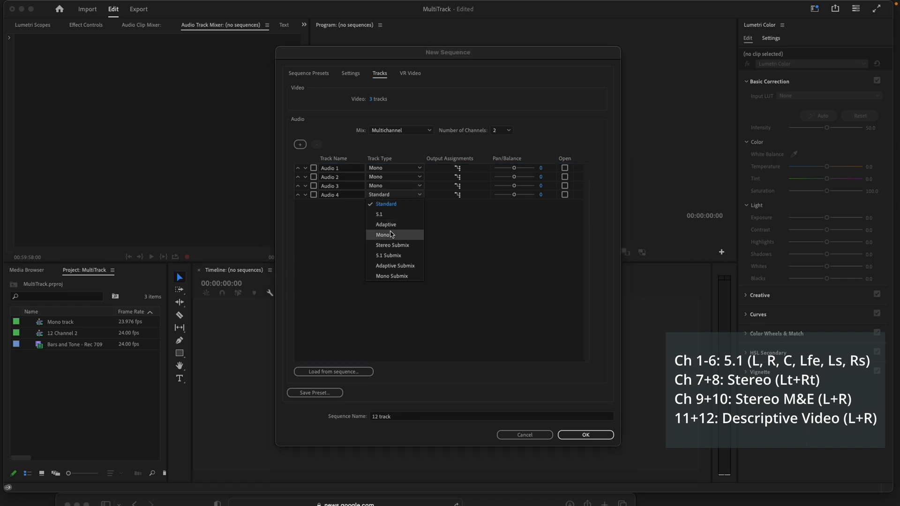
pyautogui.click(300, 145)
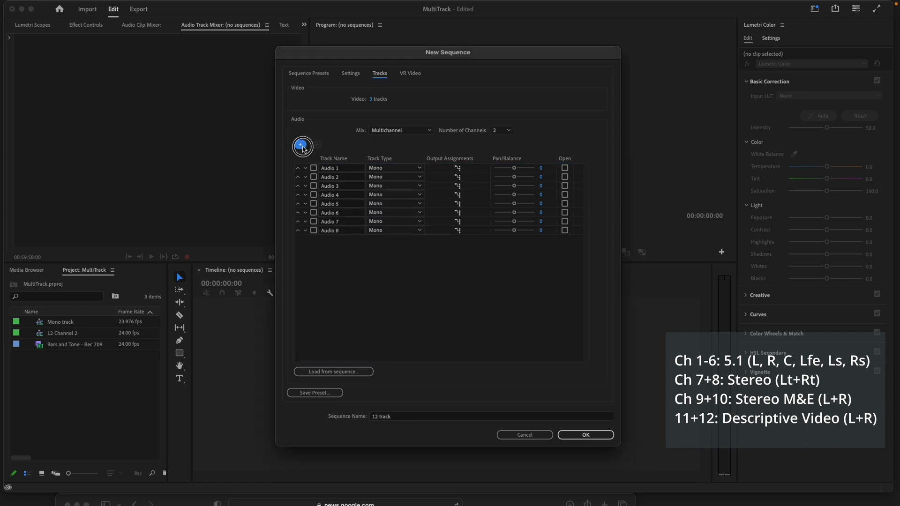
pyautogui.click(300, 144)
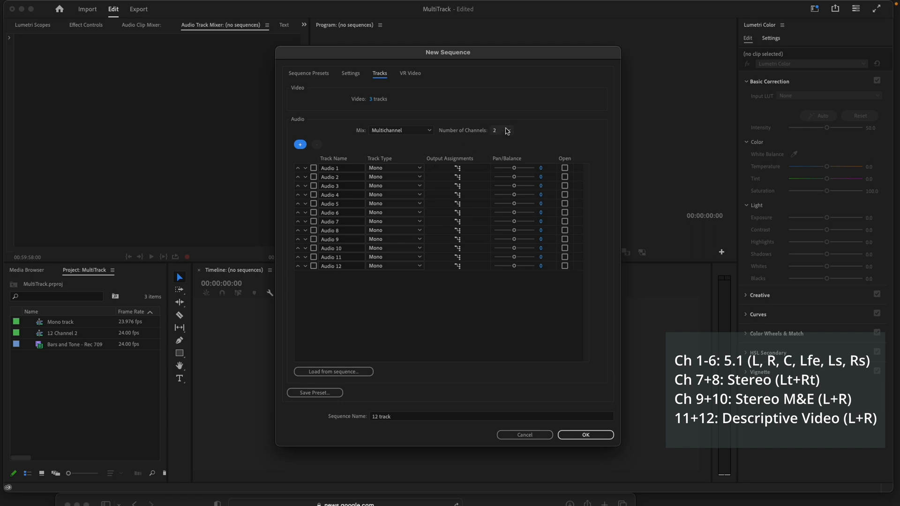
pyautogui.click(496, 130)
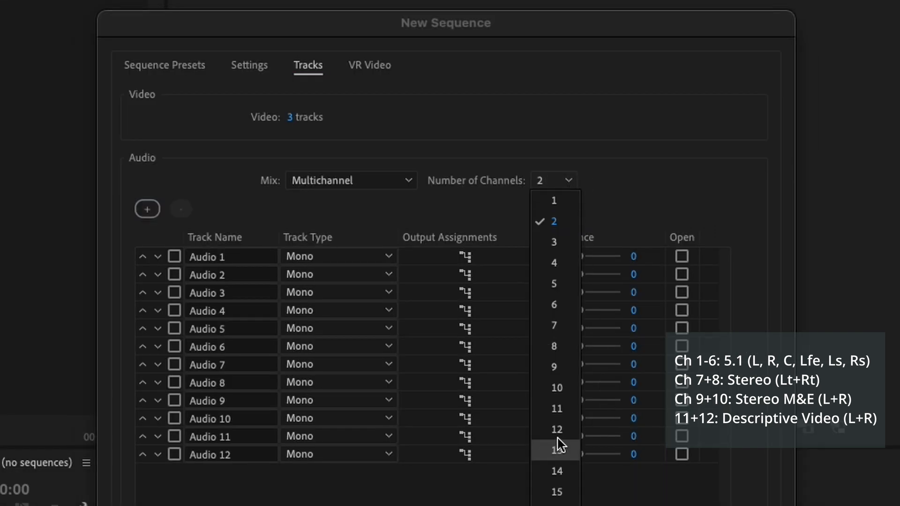
pyautogui.click(554, 429)
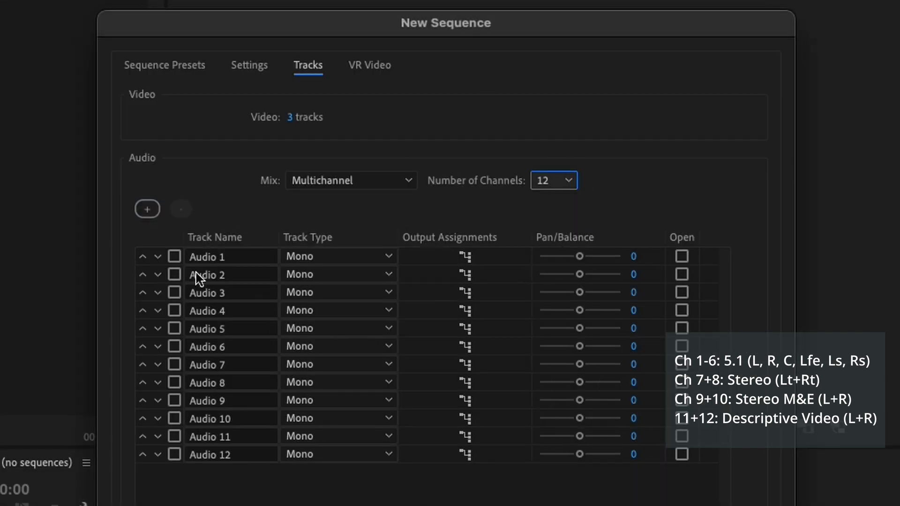
pyautogui.moveTo(580, 258)
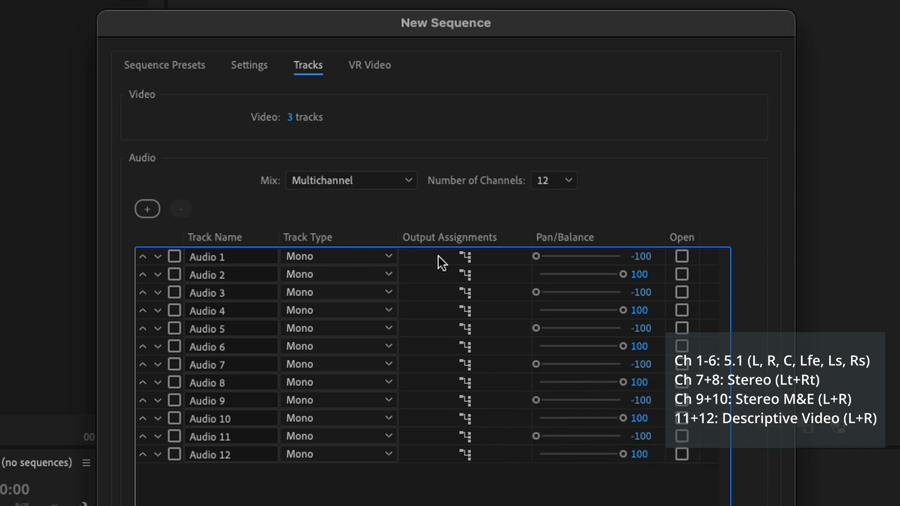
# Route Audio 1–5 to paired mix channels (1-2, 3-4, 5-6) and create the sequence
pyautogui.click(466, 256)
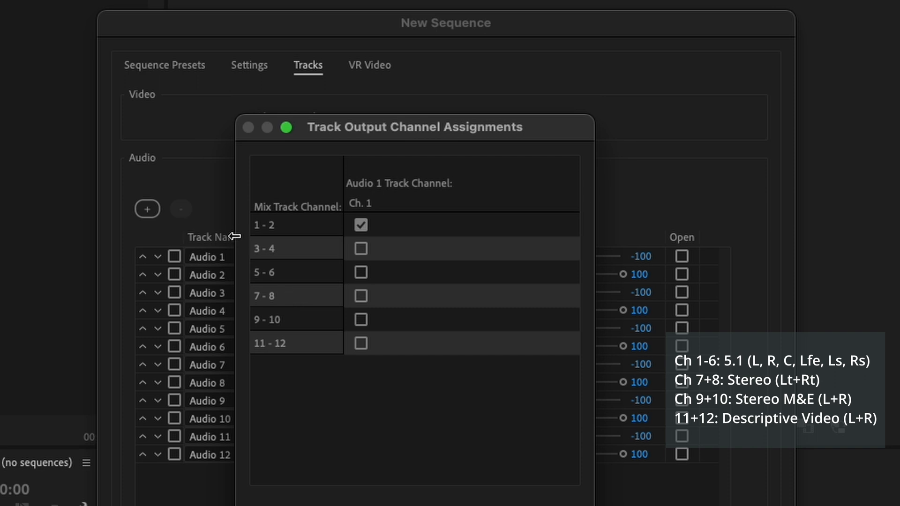
pyautogui.moveTo(322, 234)
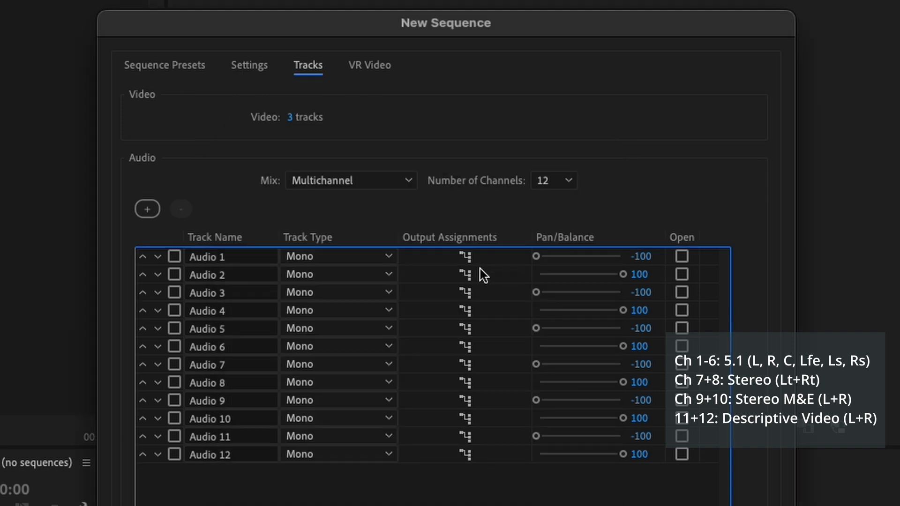
pyautogui.click(465, 274)
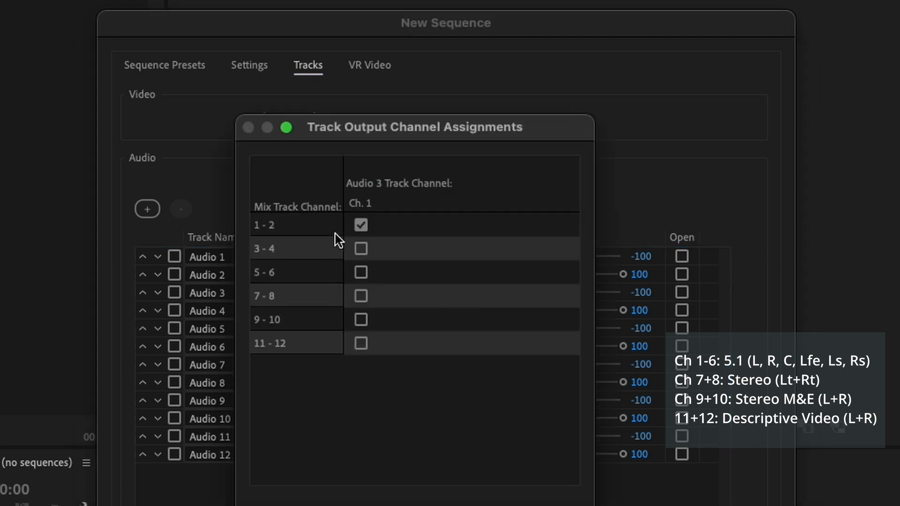
pyautogui.click(360, 247)
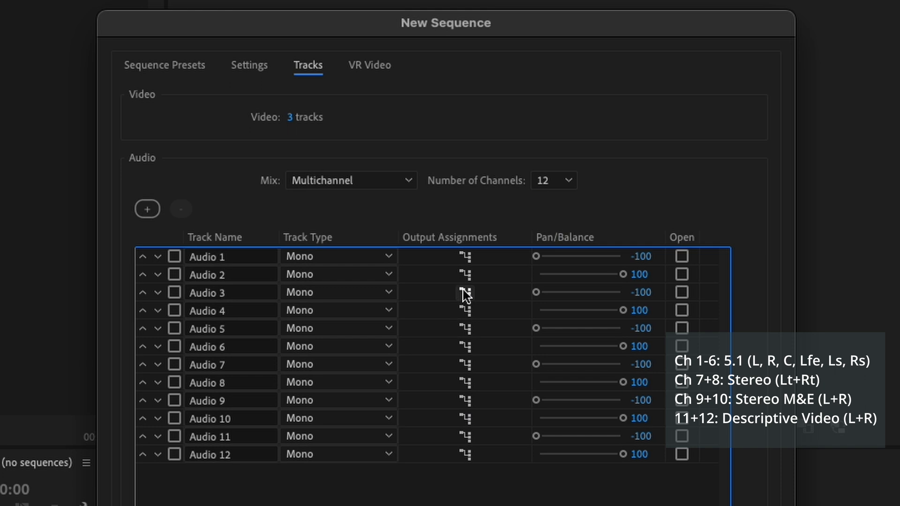
pyautogui.click(466, 292)
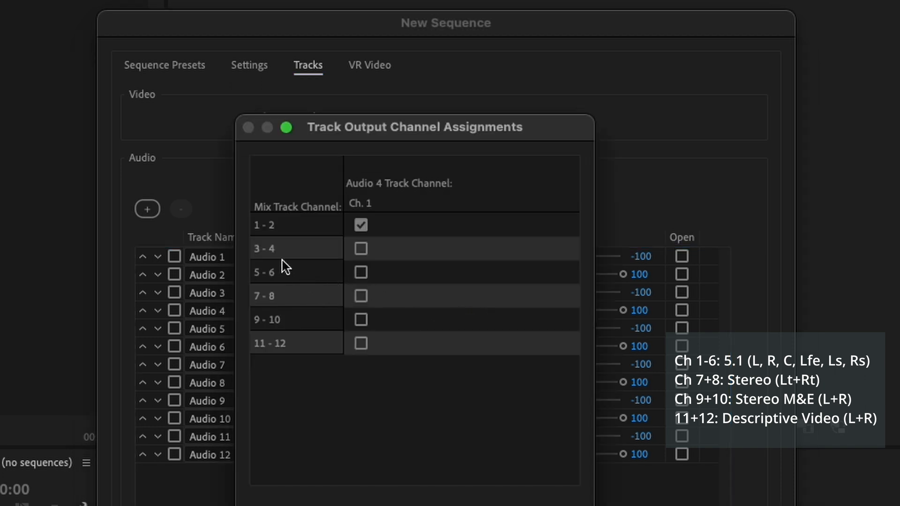
pyautogui.click(359, 247)
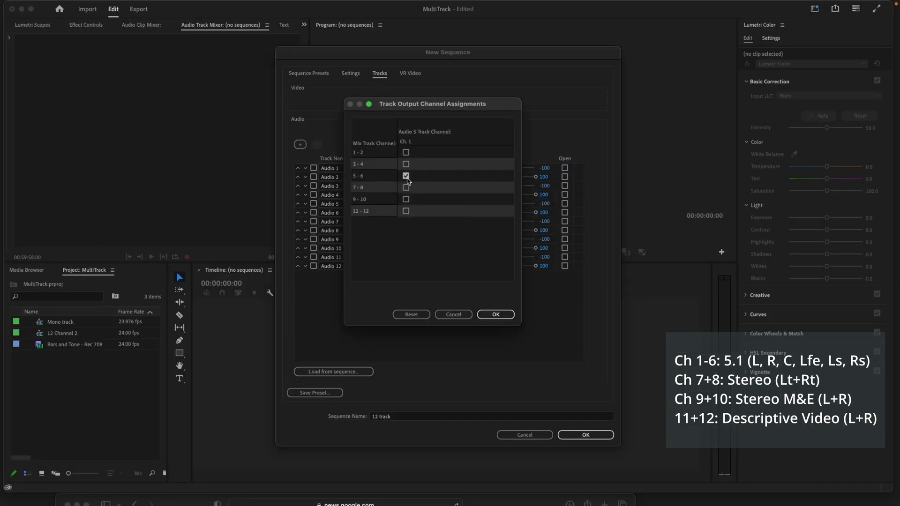
pyautogui.click(495, 315)
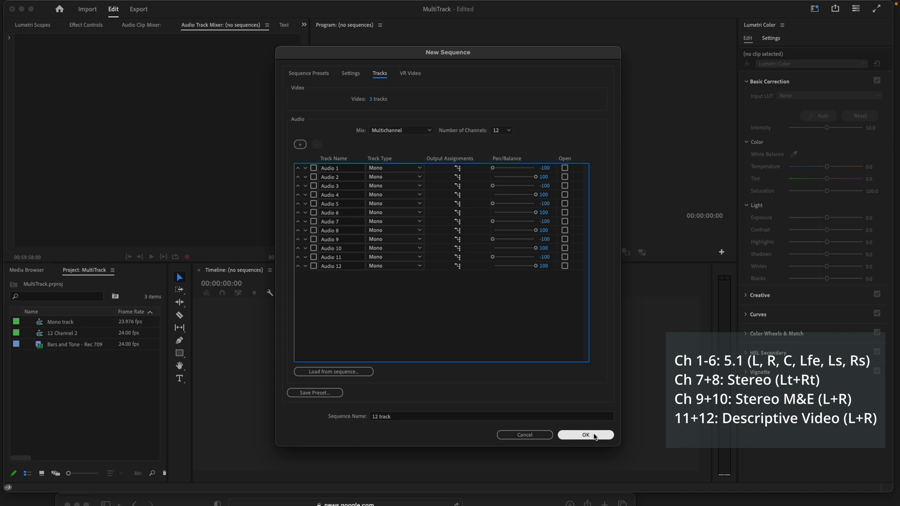
pyautogui.click(585, 434)
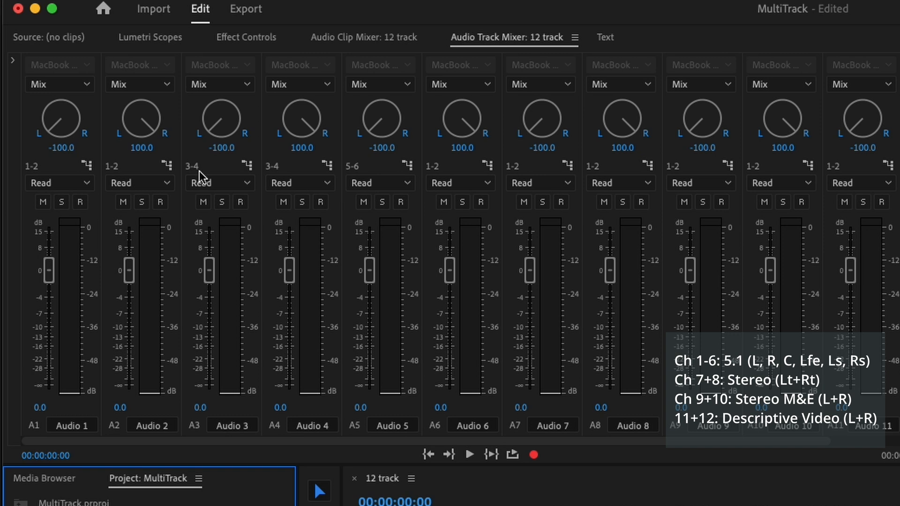
# Assign a track's output to its channel pair in the Audio Track Mixer
pyautogui.click(486, 165)
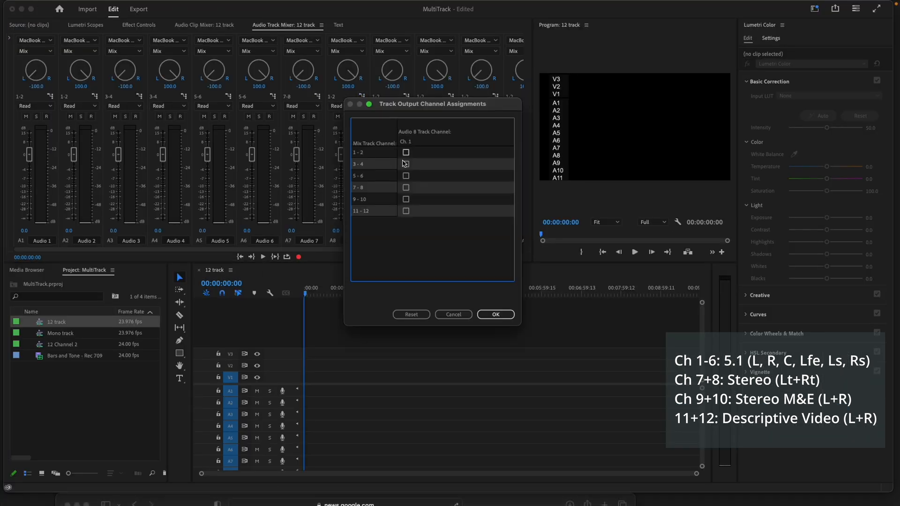
pyautogui.click(405, 153)
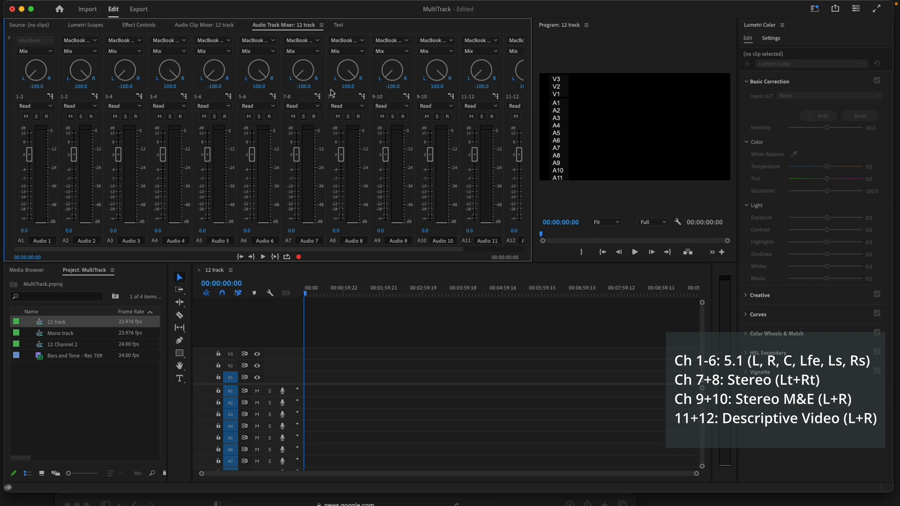
pyautogui.moveTo(165, 106)
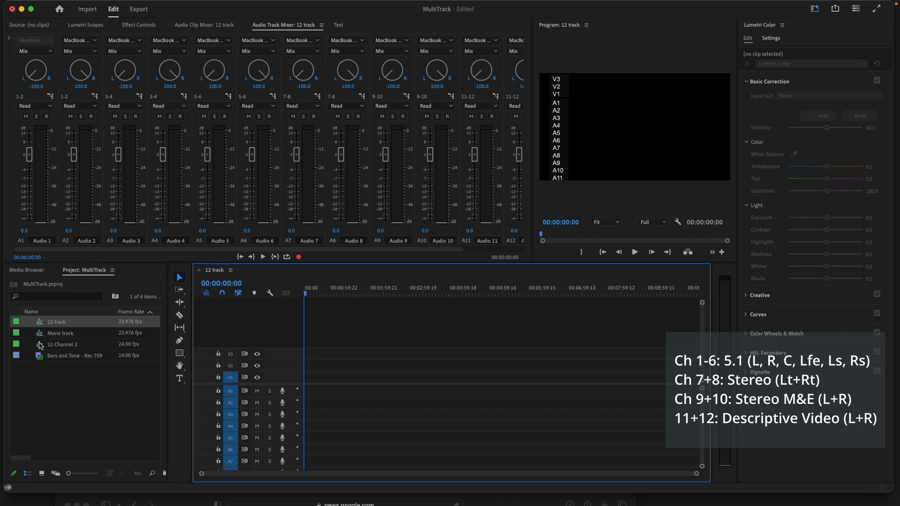
# Copy the Bars and Tone clips from 12 Channel 2 into the 12 track sequence
pyautogui.doubleClick(62, 344)
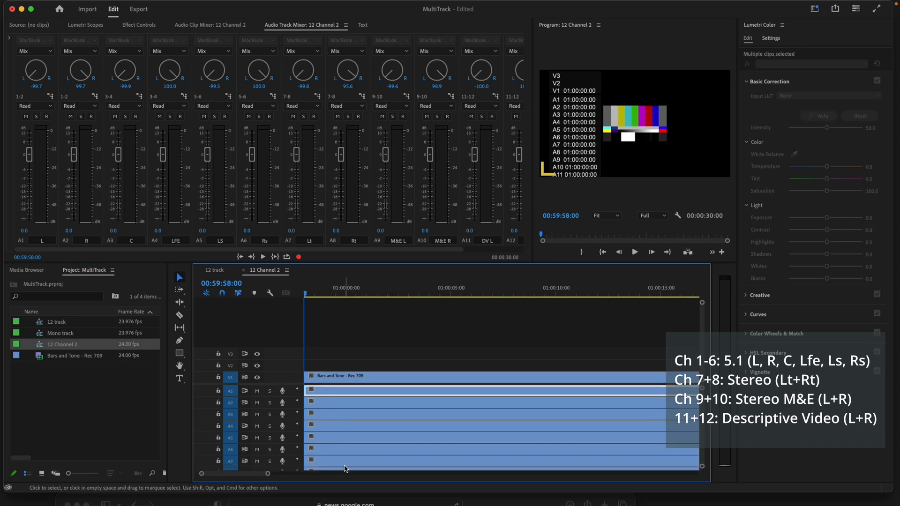
pyautogui.scroll(-3)
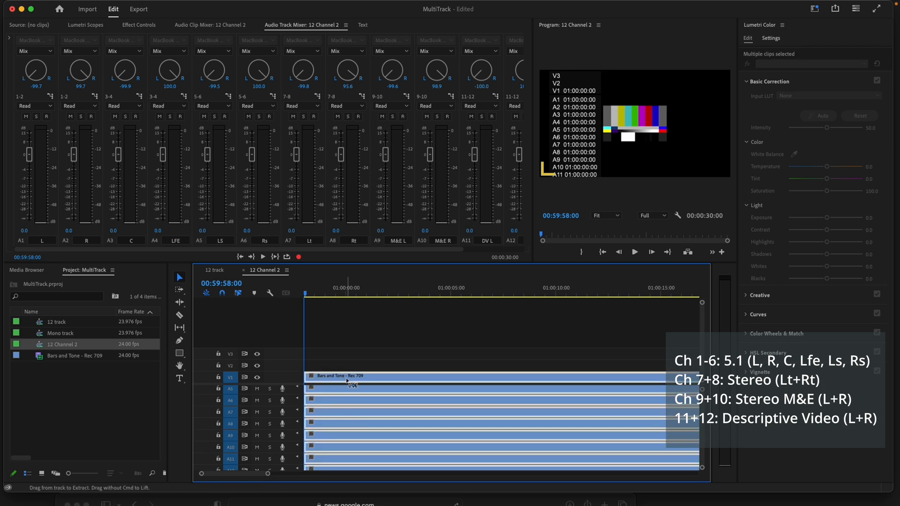
pyautogui.click(214, 270)
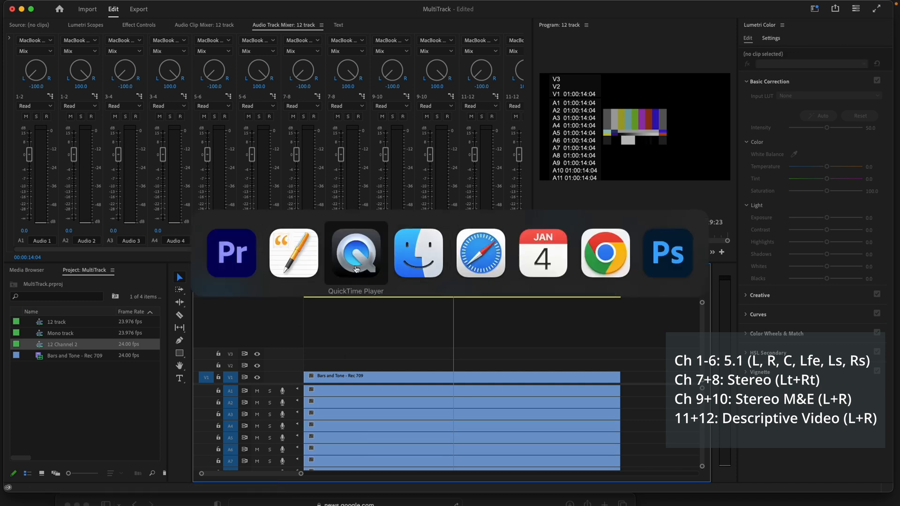
# Rename the first audio tracks in the mixer, starting with L for Audio 1
pyautogui.click(292, 252)
pyautogui.write('L')
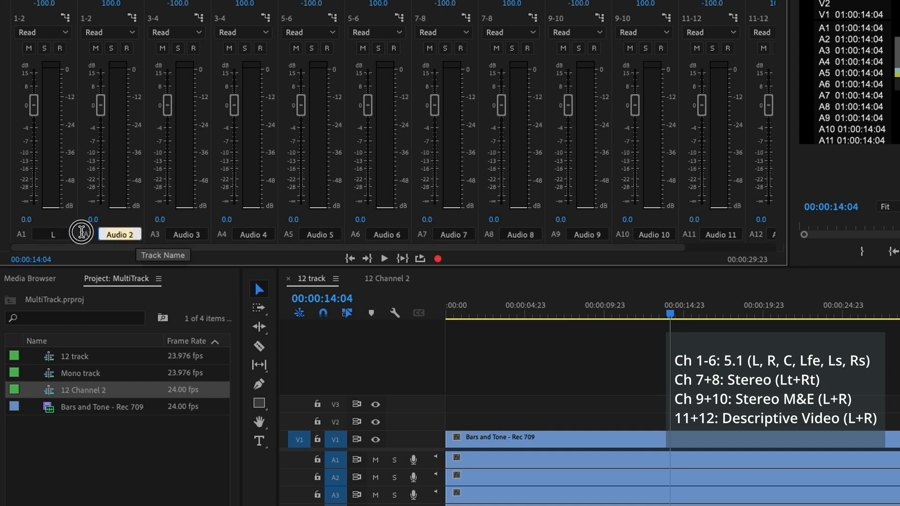
pyautogui.click(186, 233)
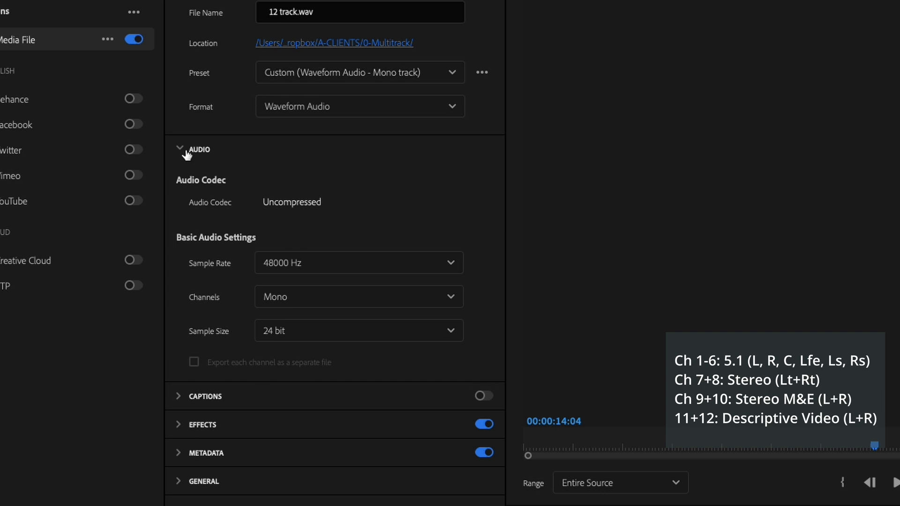
# Set the export to QuickTime '12 track.mov' with 12 uncompressed audio output channels
pyautogui.click(357, 297)
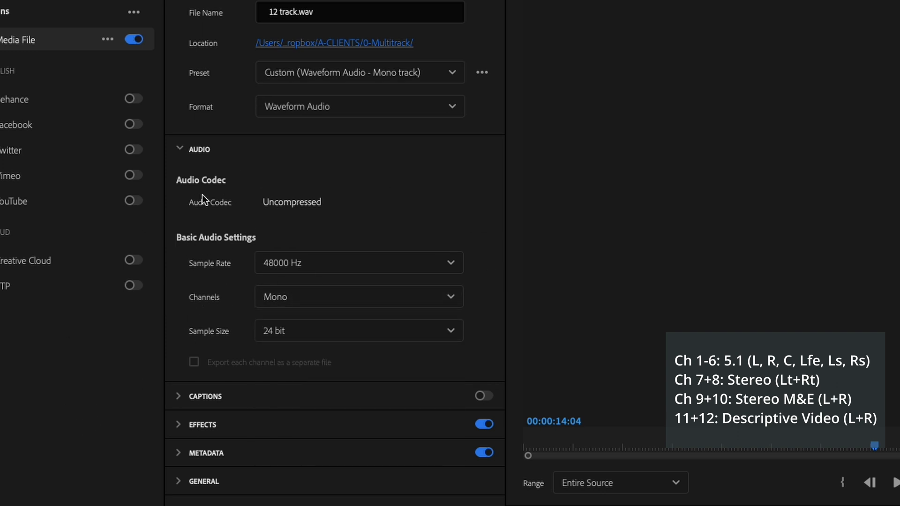
pyautogui.click(359, 72)
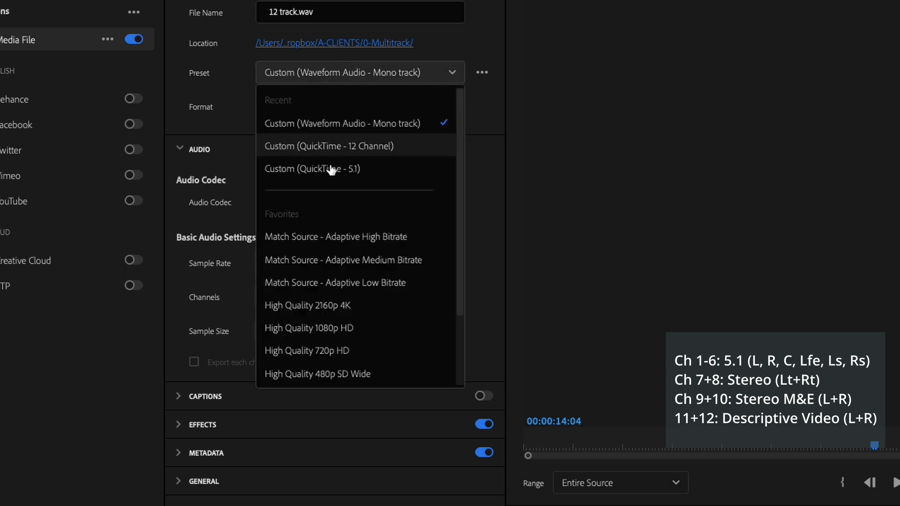
pyautogui.click(359, 106)
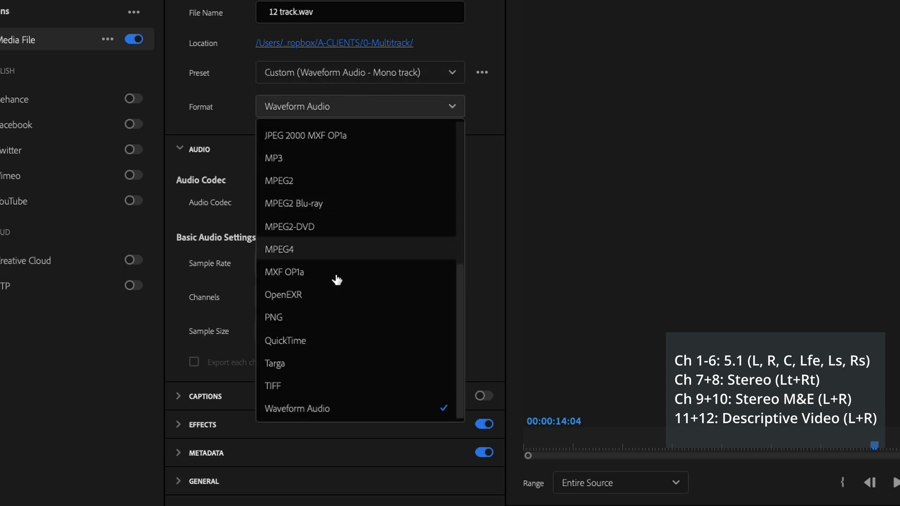
pyautogui.click(285, 340)
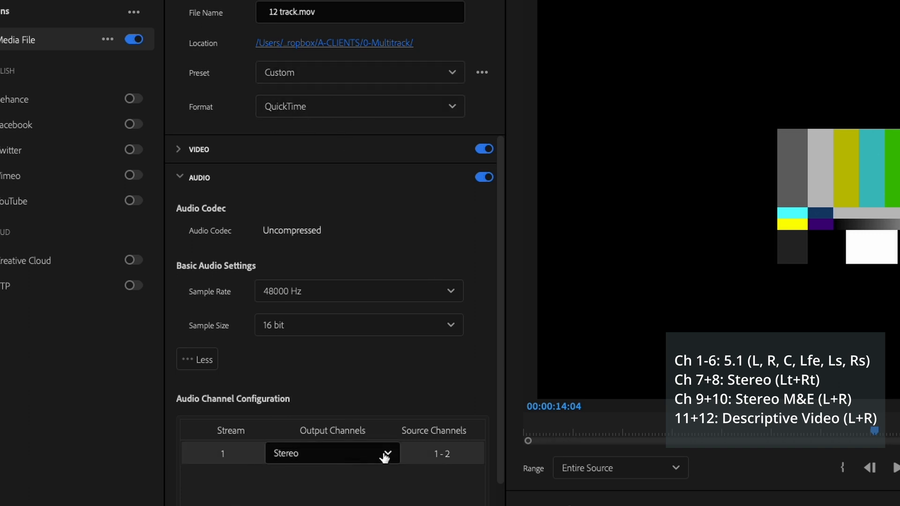
pyautogui.click(332, 452)
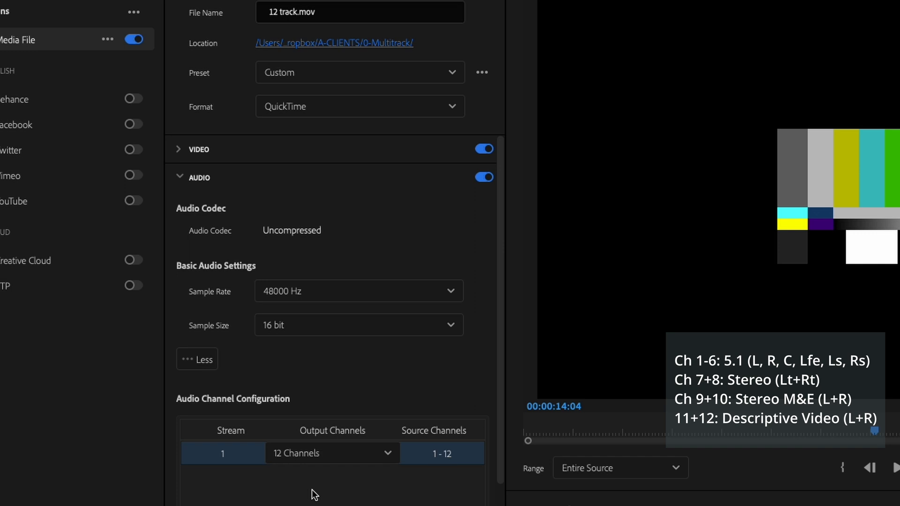
pyautogui.moveTo(350, 453)
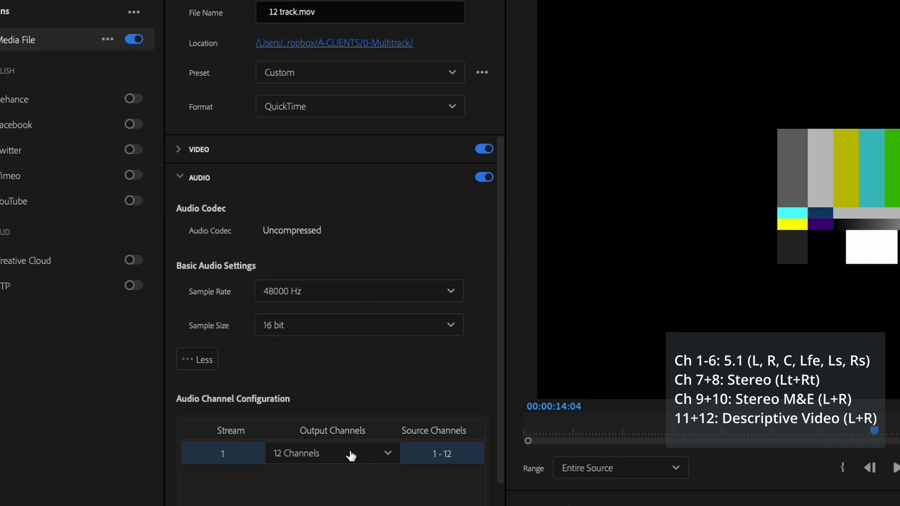
pyautogui.moveTo(361, 474)
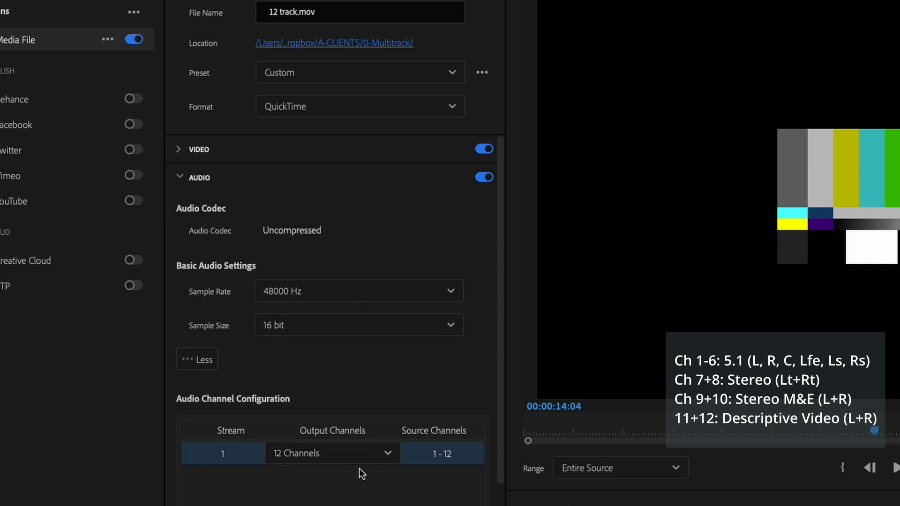
pyautogui.moveTo(464, 500)
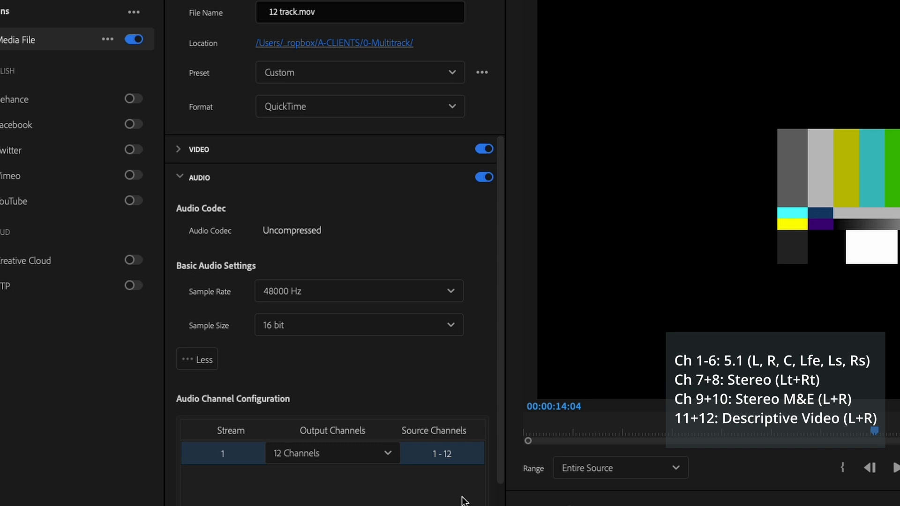
pyautogui.moveTo(499, 471)
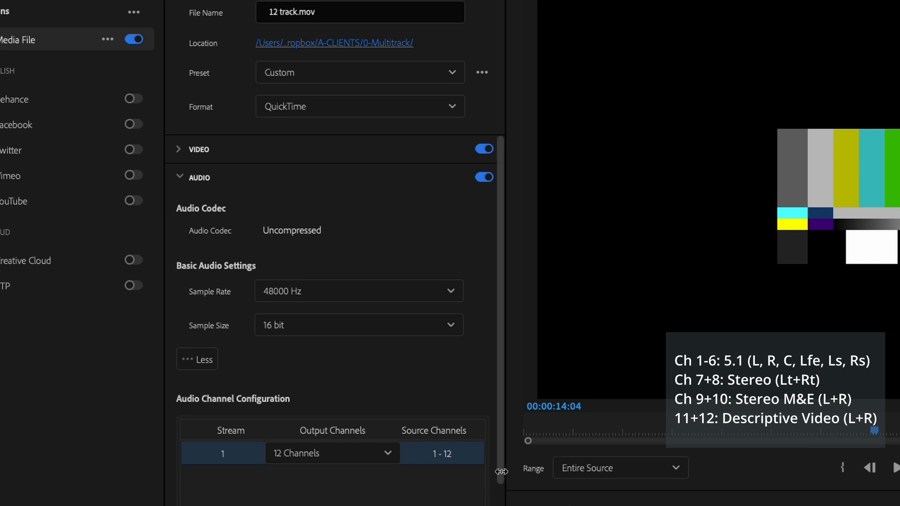